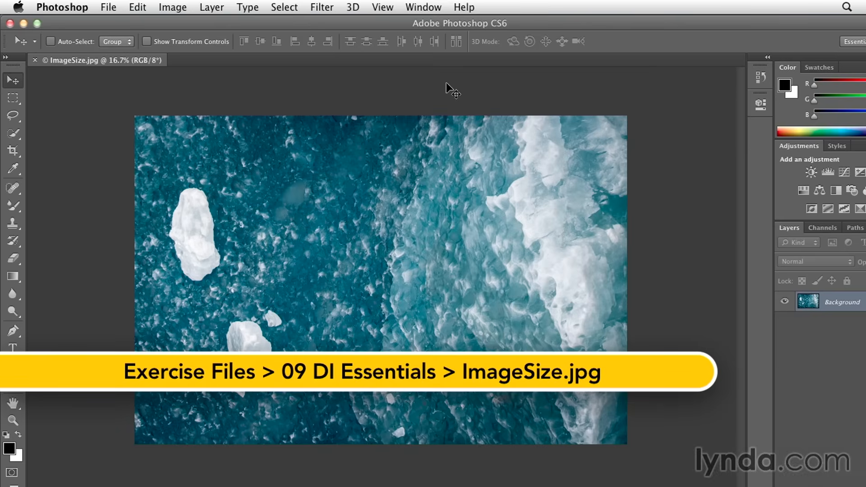
# - Show the Image menu commands for the open ice photo
pyautogui.click(173, 8)
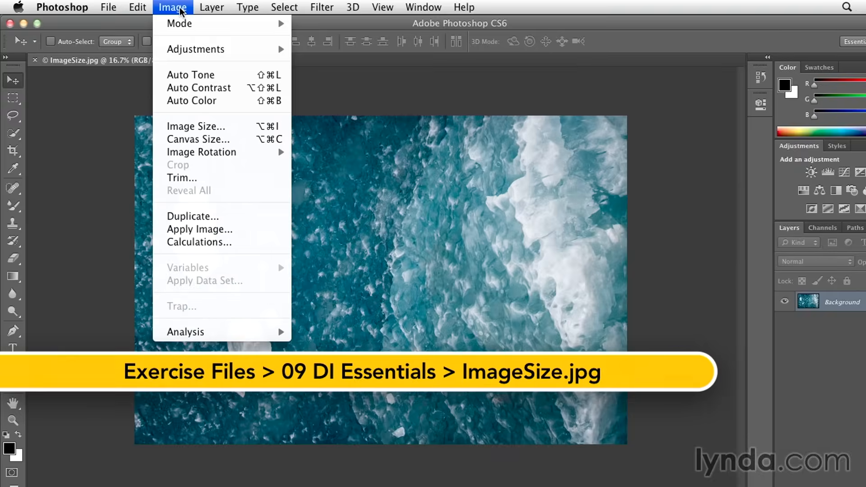
# - Bring up Image Size, showing 4368 × 2912 pixels, 60.667 × 40.444 inches at 72 ppi
pyautogui.click(196, 126)
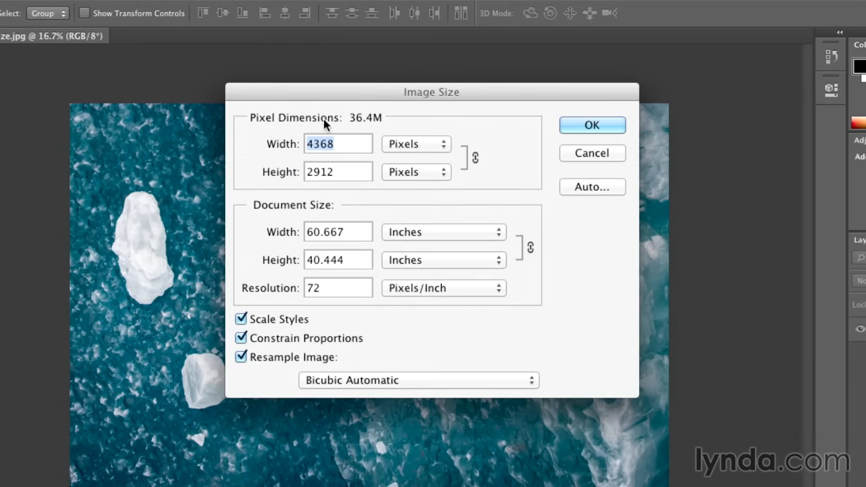
pyautogui.moveTo(261, 185)
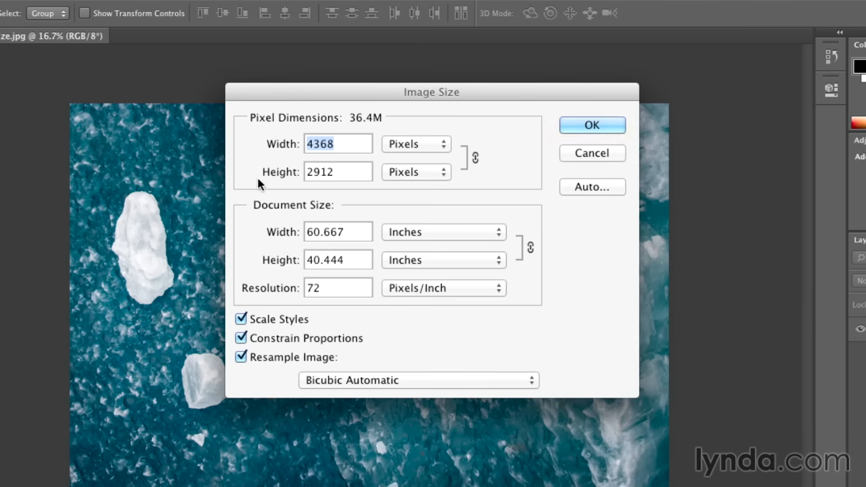
pyautogui.moveTo(395, 191)
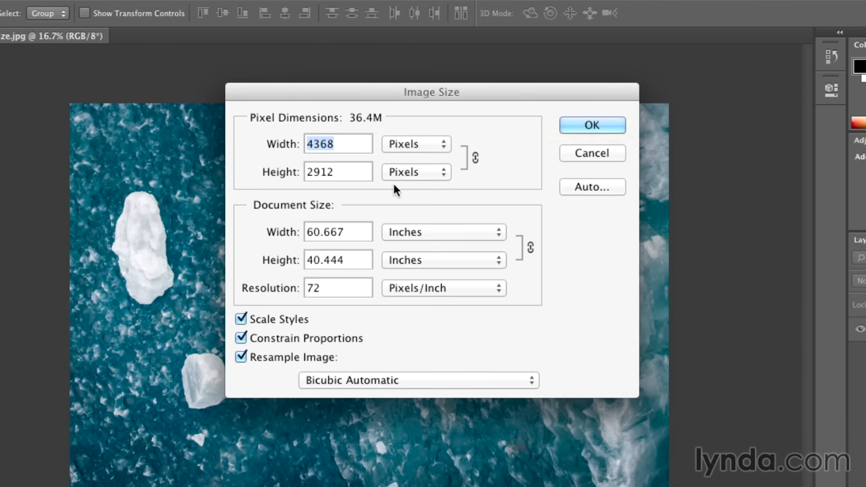
pyautogui.moveTo(364, 146)
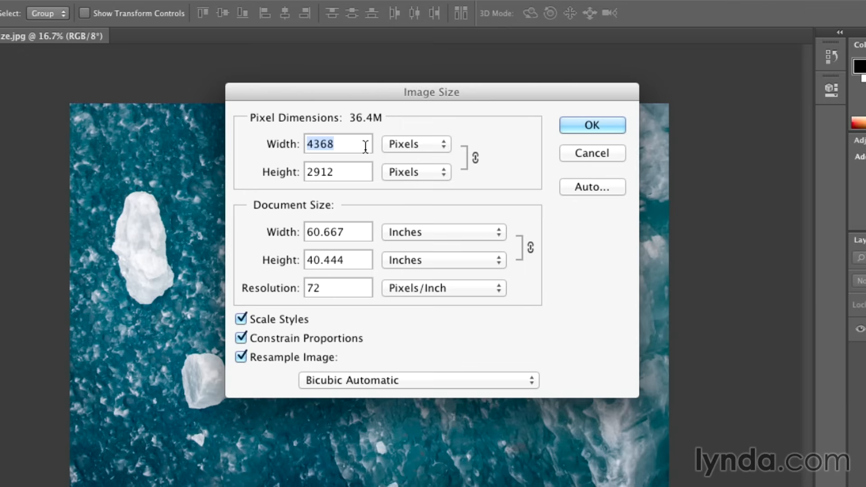
pyautogui.moveTo(128, 327)
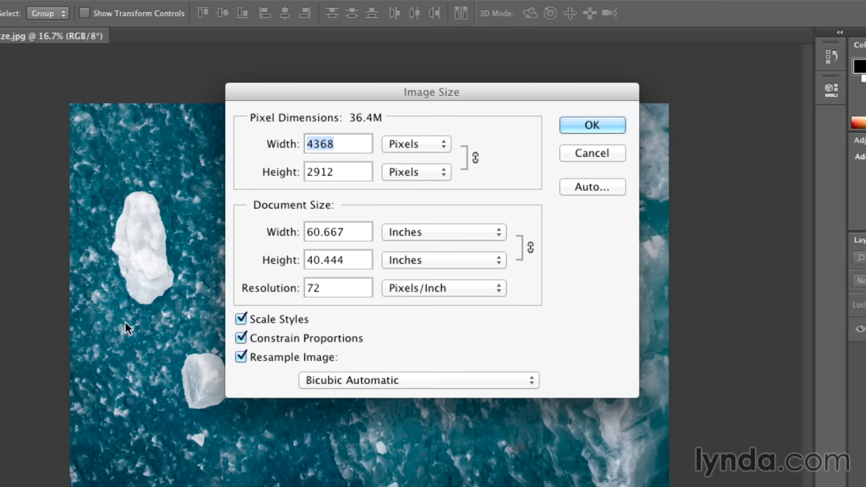
pyautogui.moveTo(689, 325)
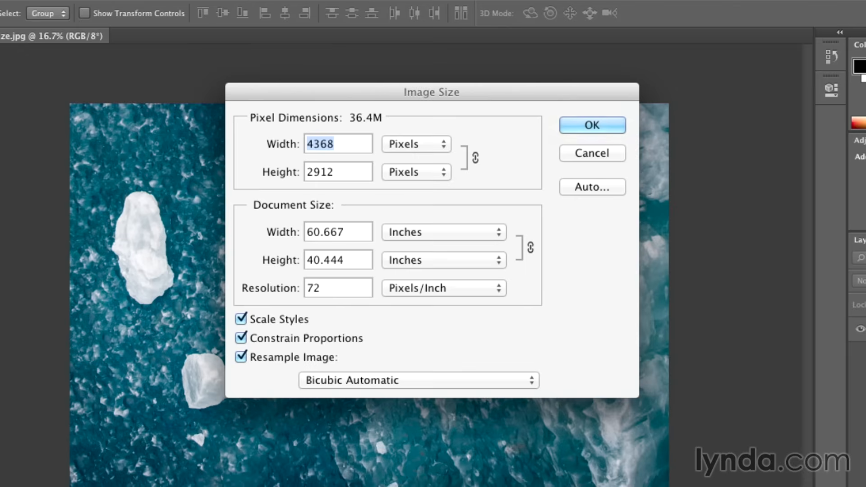
pyautogui.moveTo(273, 221)
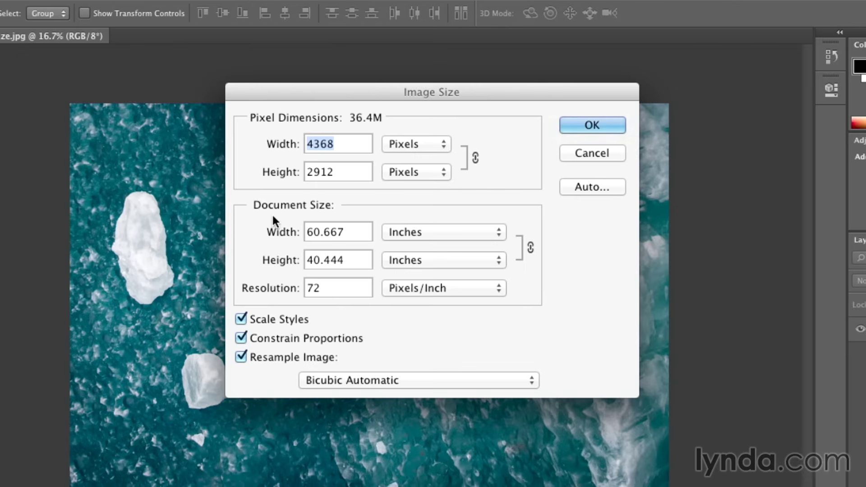
pyautogui.moveTo(274, 221)
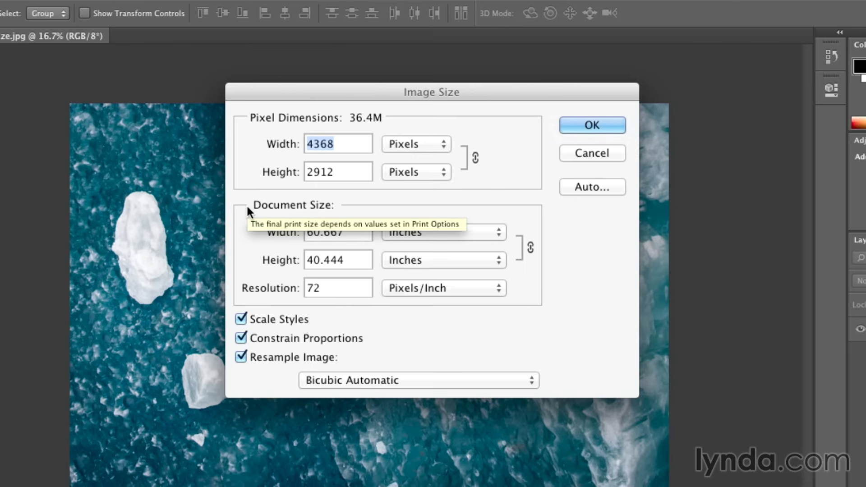
pyautogui.moveTo(243, 235)
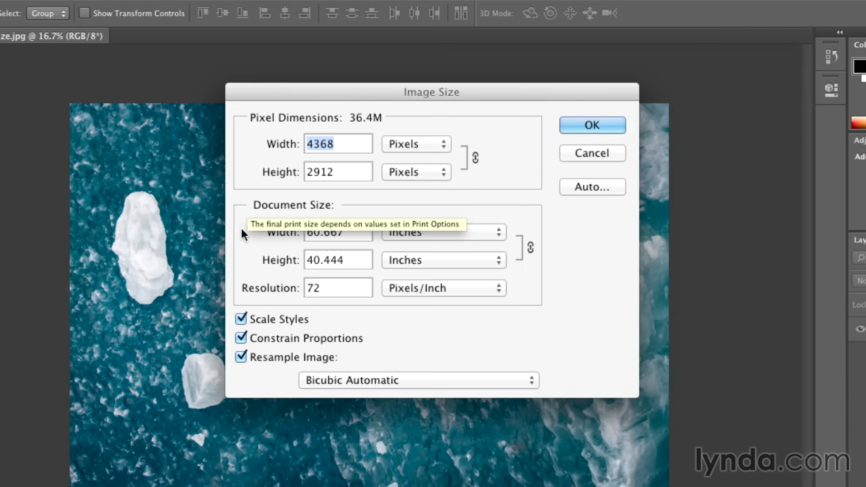
pyautogui.moveTo(242, 232)
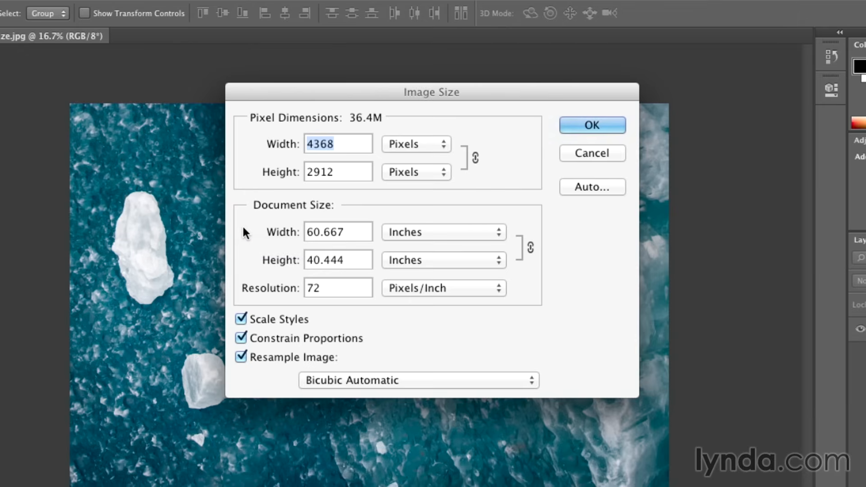
pyautogui.moveTo(254, 265)
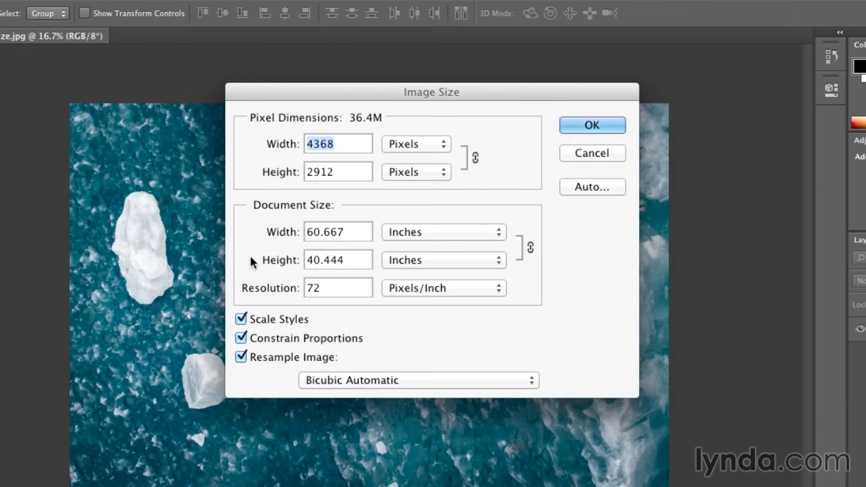
# - Turn off Resample Image so the 4368 × 2912 pixel dimensions stay fixed
pyautogui.click(241, 357)
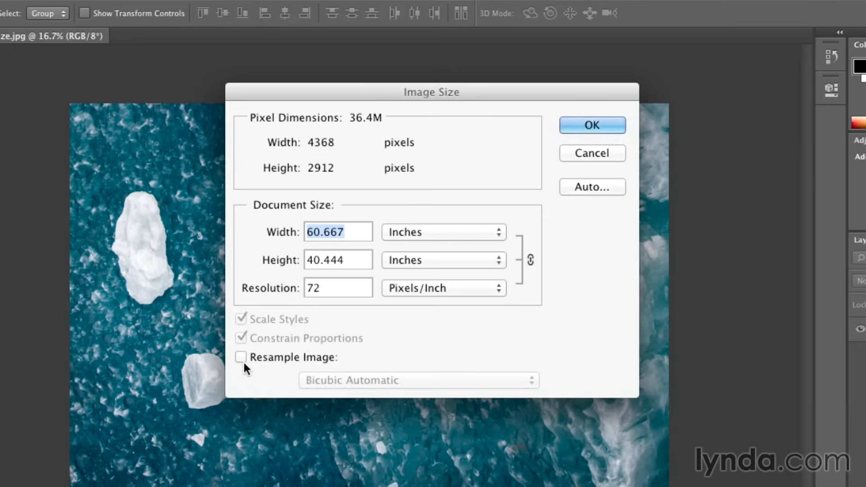
pyautogui.moveTo(300, 134)
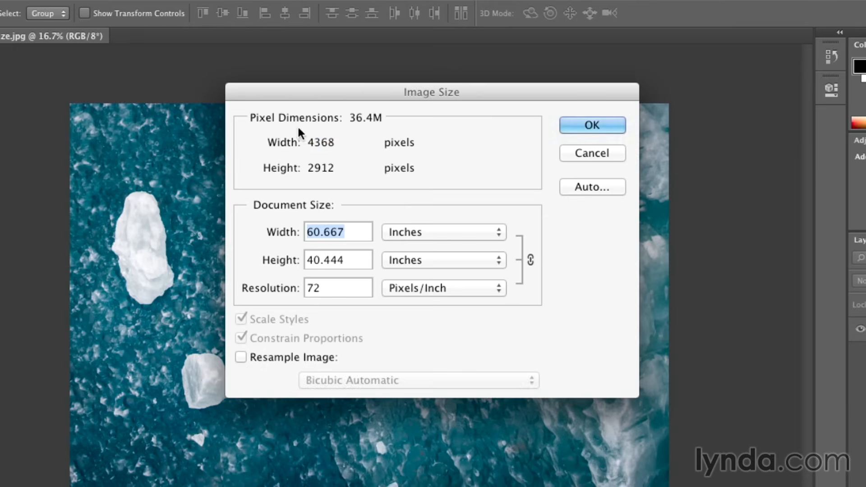
pyautogui.moveTo(309, 133)
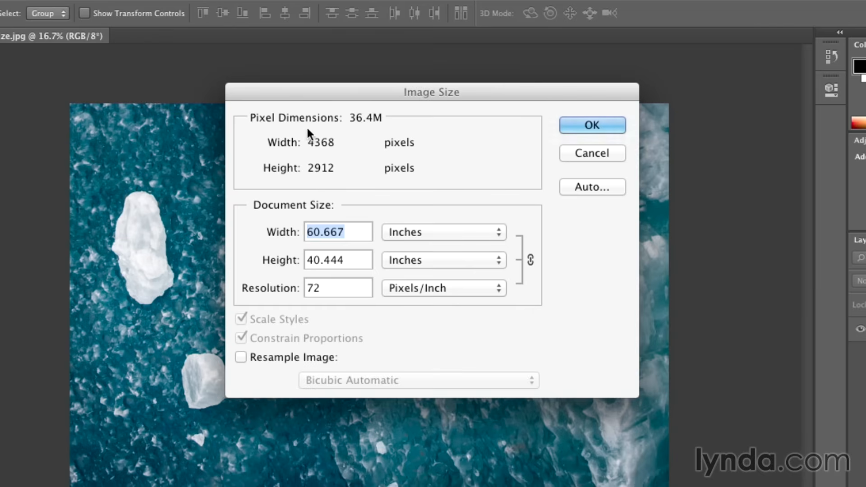
pyautogui.moveTo(312, 194)
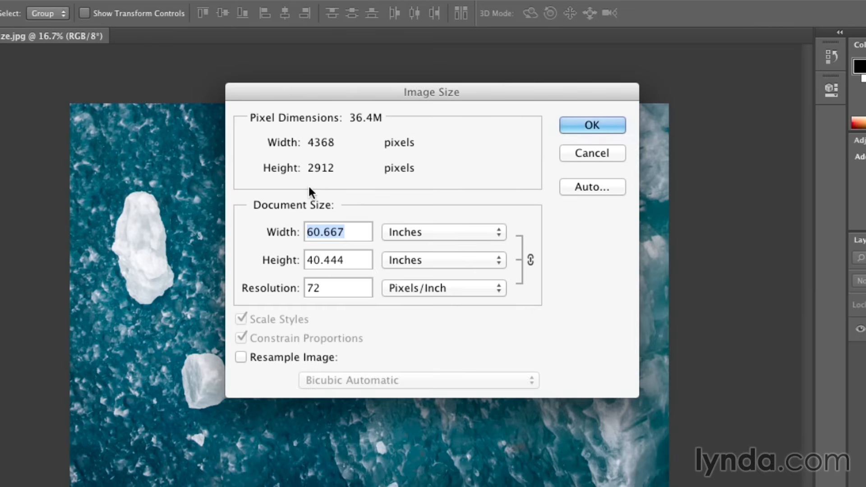
pyautogui.moveTo(276, 198)
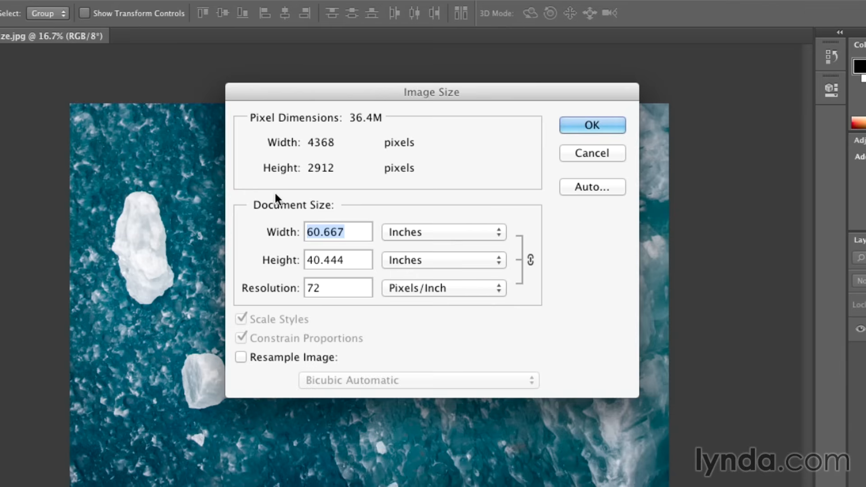
pyautogui.moveTo(255, 264)
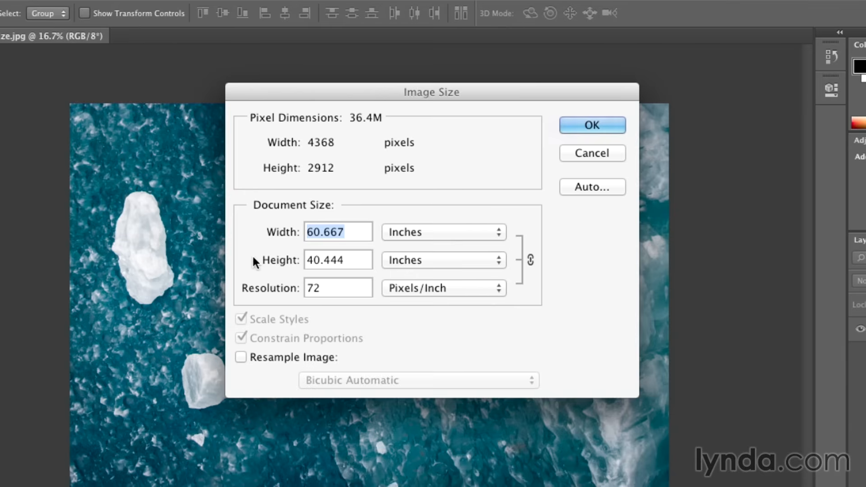
pyautogui.moveTo(257, 250)
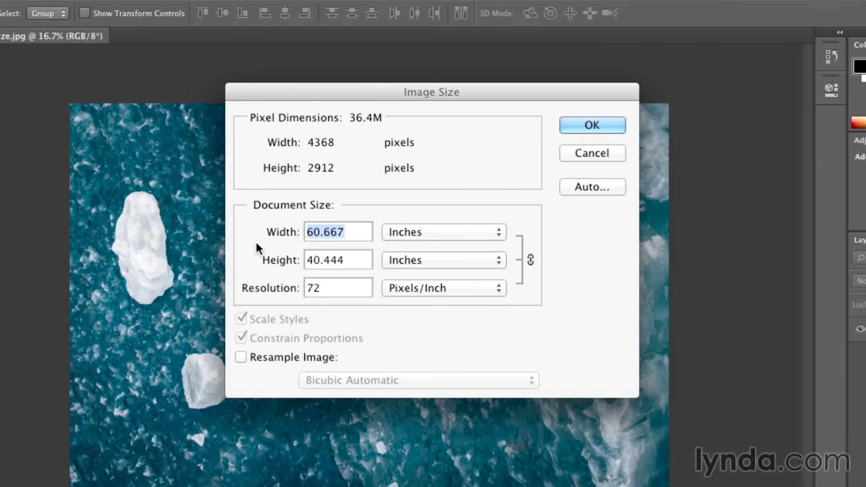
pyautogui.moveTo(245, 294)
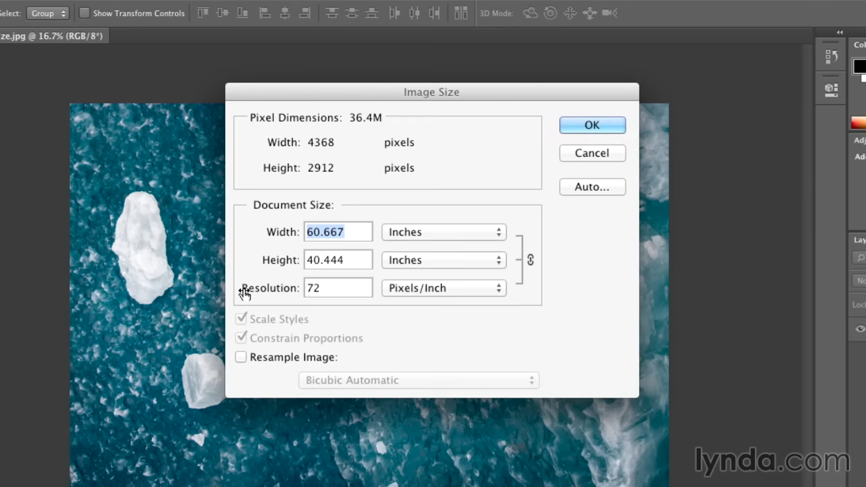
pyautogui.moveTo(327, 309)
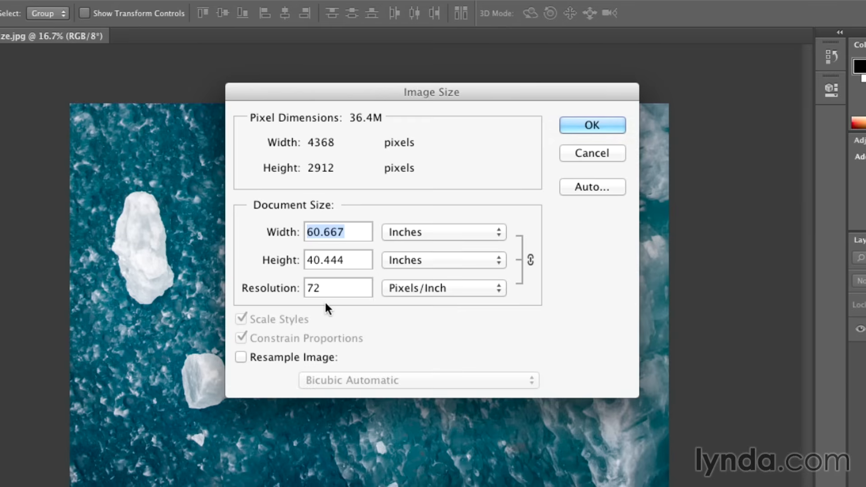
pyautogui.moveTo(327, 307)
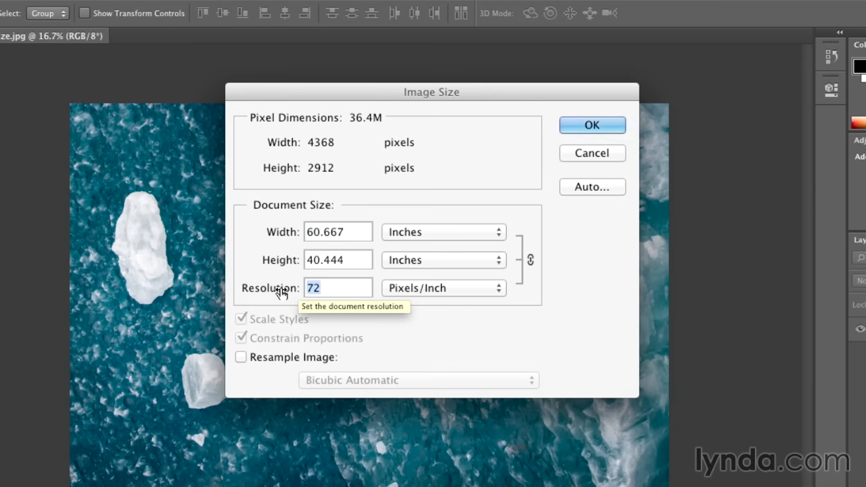
# - Set resolution to 300 ppi (14.56 × 9.707 inches), then cancel without changing the image
pyautogui.write('300')
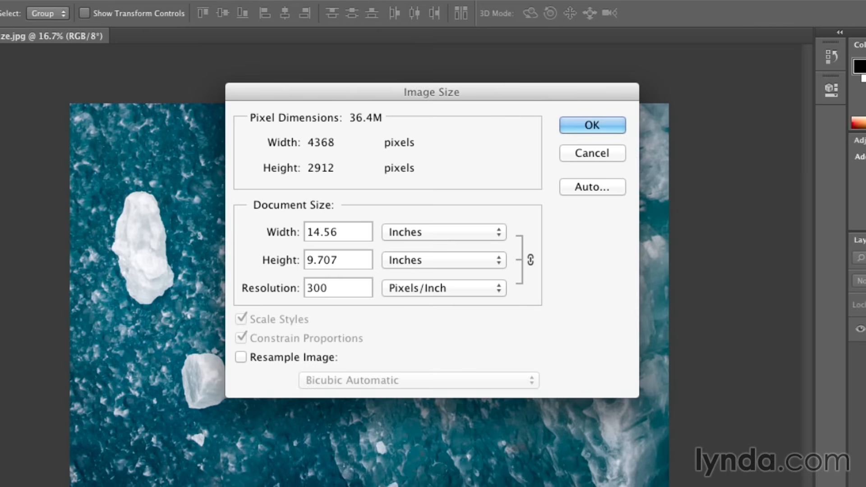
pyautogui.click(337, 288)
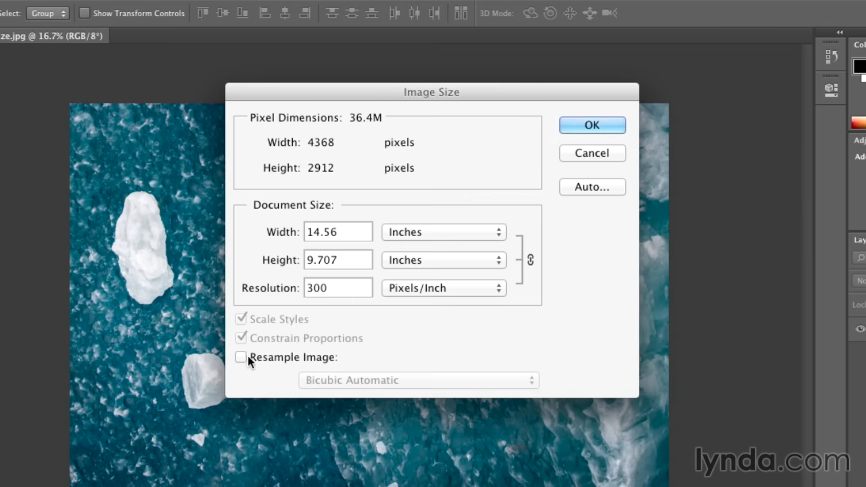
pyautogui.moveTo(270, 355)
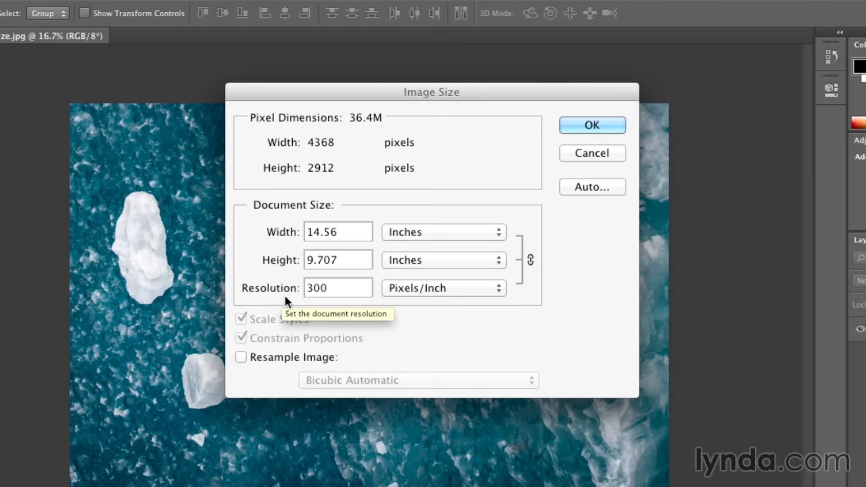
pyautogui.moveTo(359, 273)
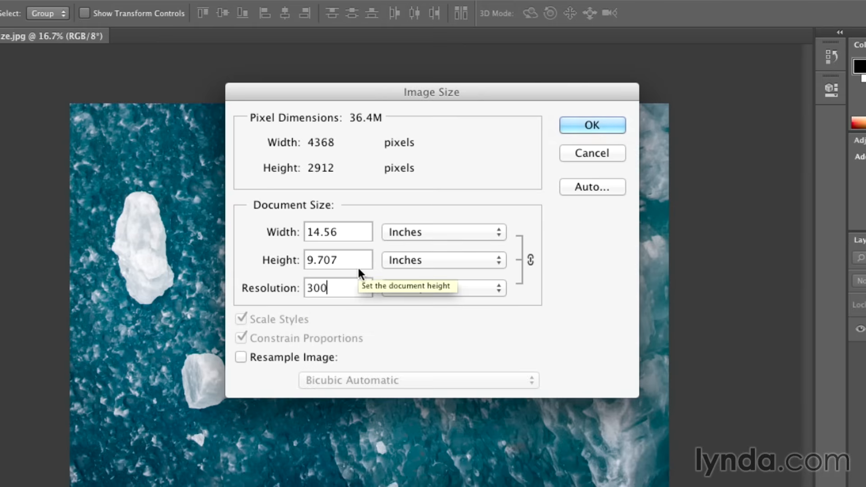
pyautogui.moveTo(367, 260)
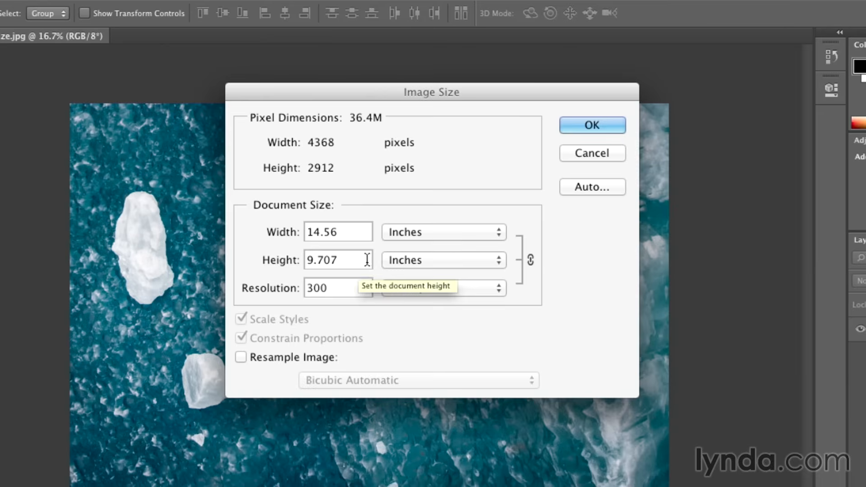
pyautogui.click(591, 124)
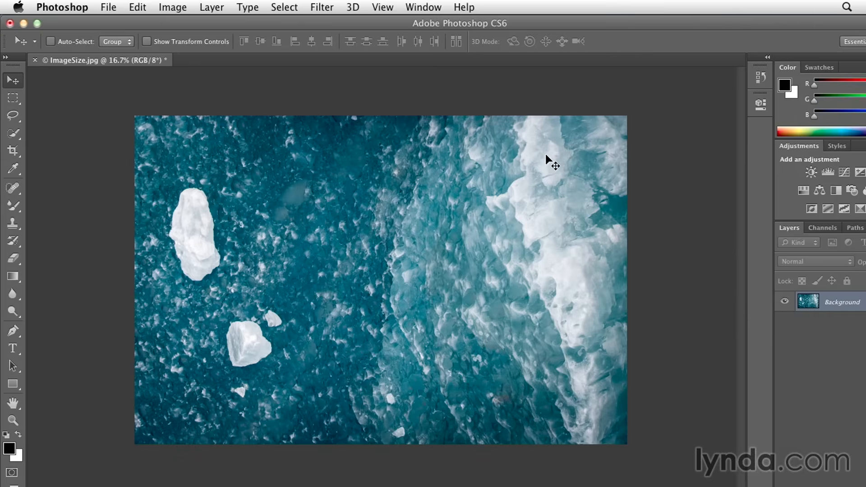
# - Reopen Image Size for ImageSize.jpg with Resample Image switched back on
pyautogui.click(172, 7)
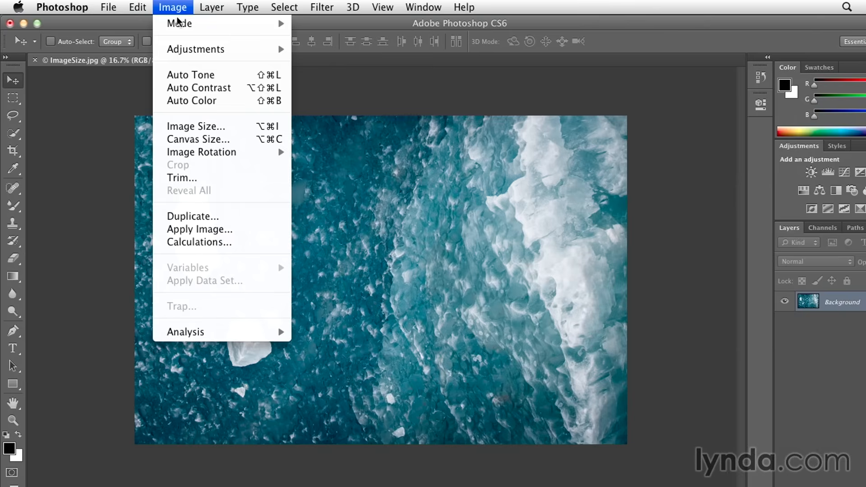
pyautogui.click(196, 126)
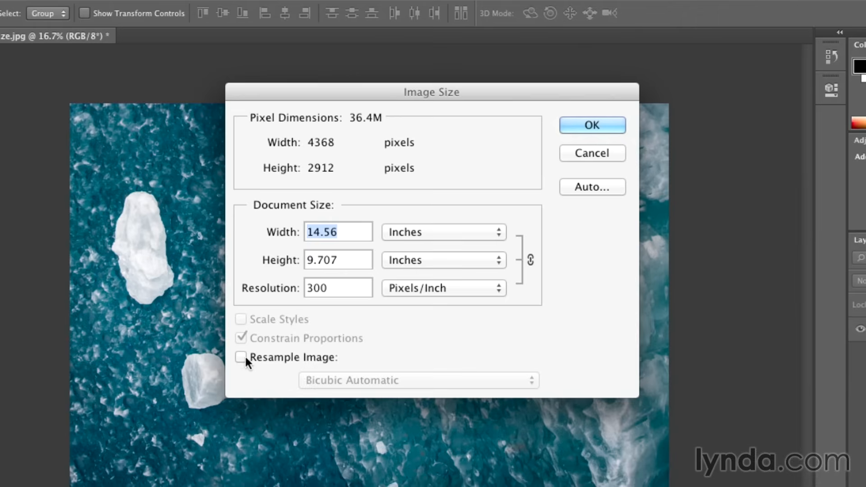
pyautogui.click(240, 357)
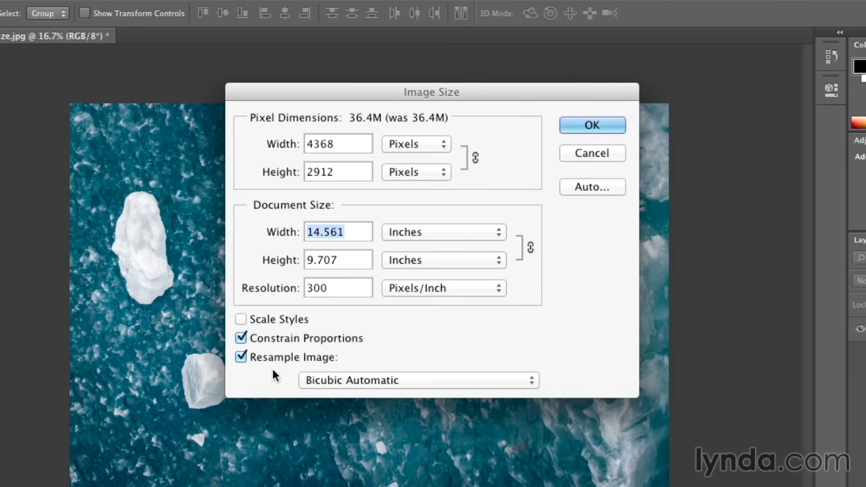
# - Show the resampling method list, keeping Bicubic Automatic selected
pyautogui.click(418, 380)
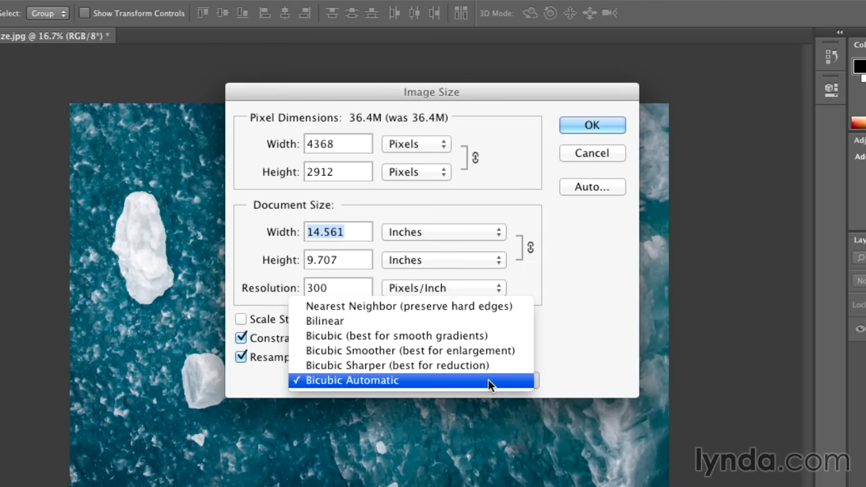
pyautogui.moveTo(496, 383)
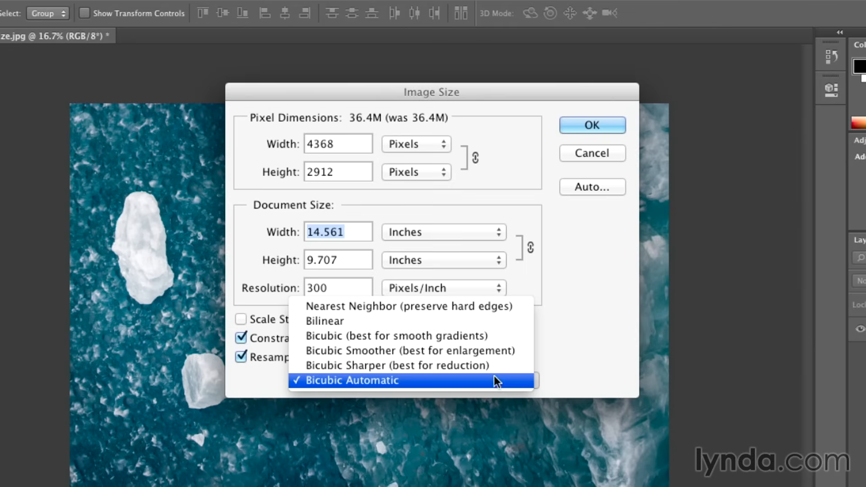
pyautogui.moveTo(520, 350)
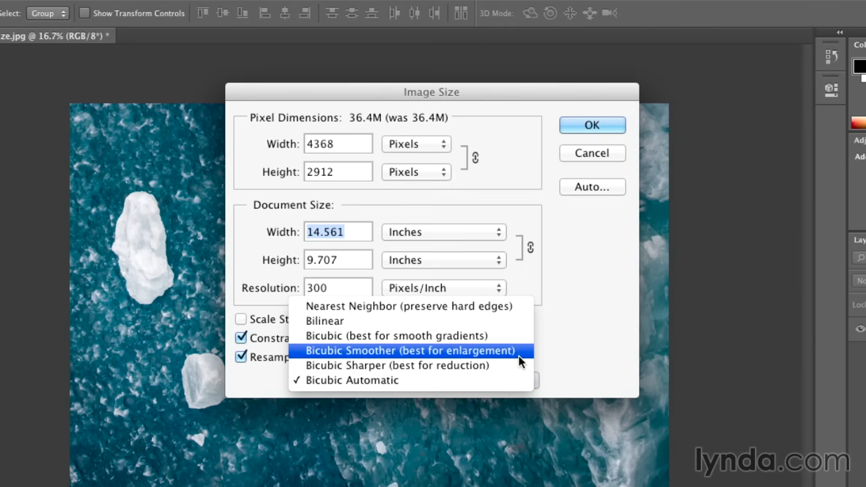
pyautogui.moveTo(520, 366)
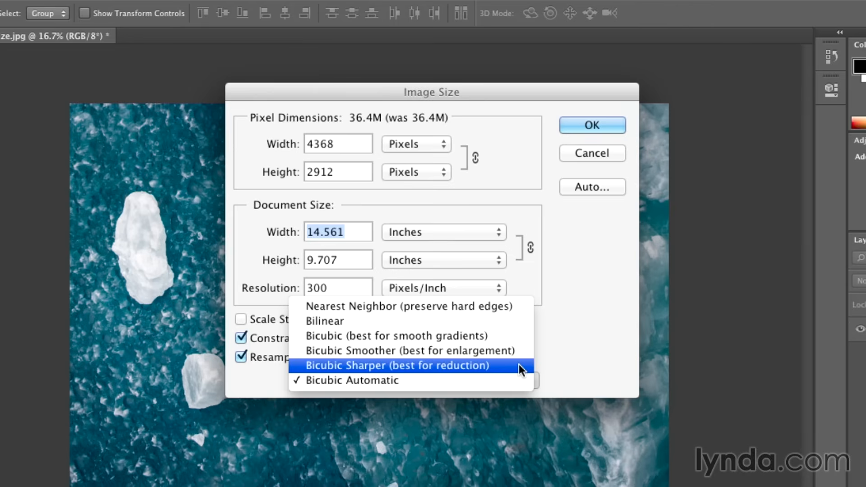
pyautogui.moveTo(508, 380)
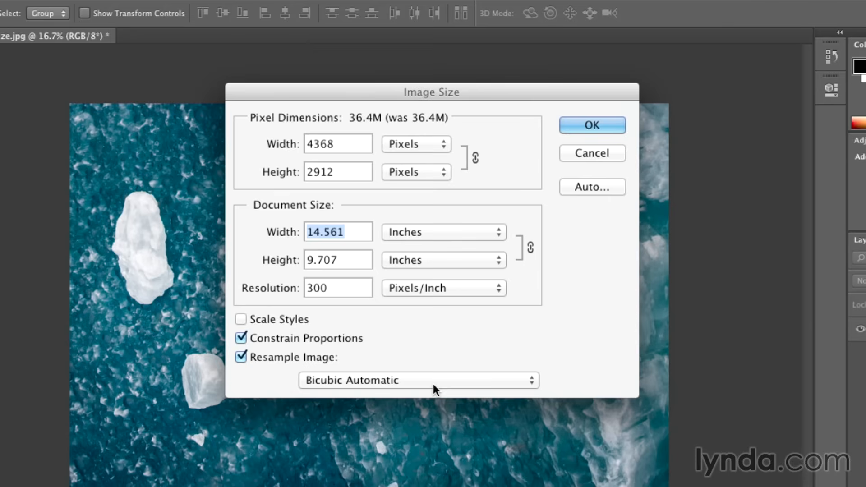
pyautogui.moveTo(428, 387)
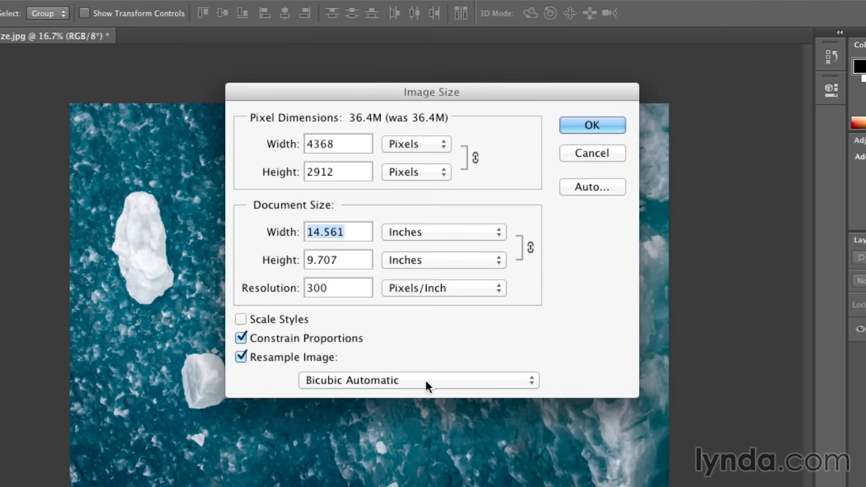
pyautogui.moveTo(326, 303)
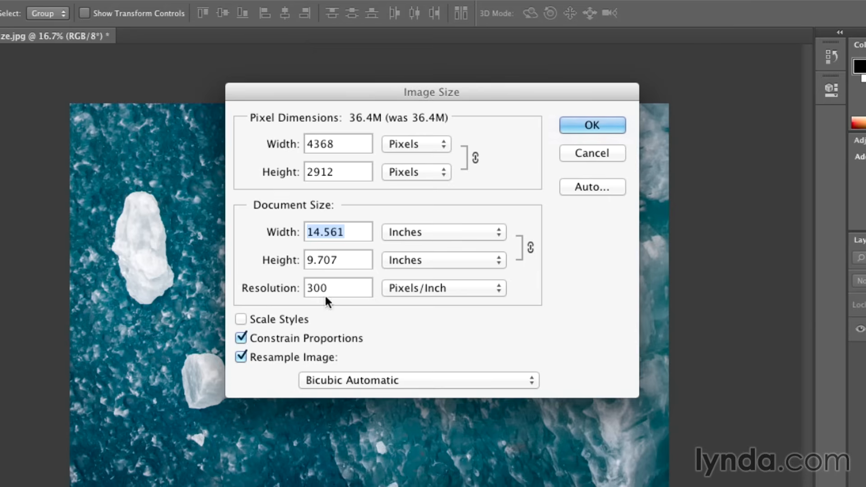
pyautogui.moveTo(356, 245)
pyautogui.write('10')
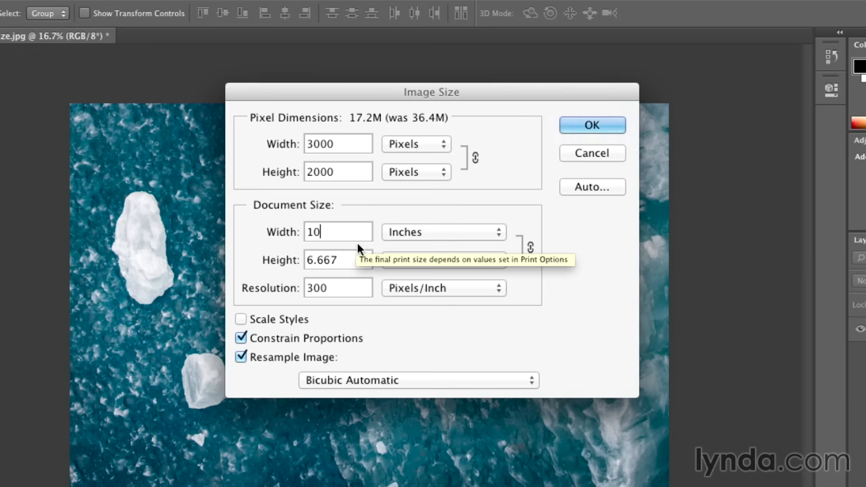
pyautogui.moveTo(235, 372)
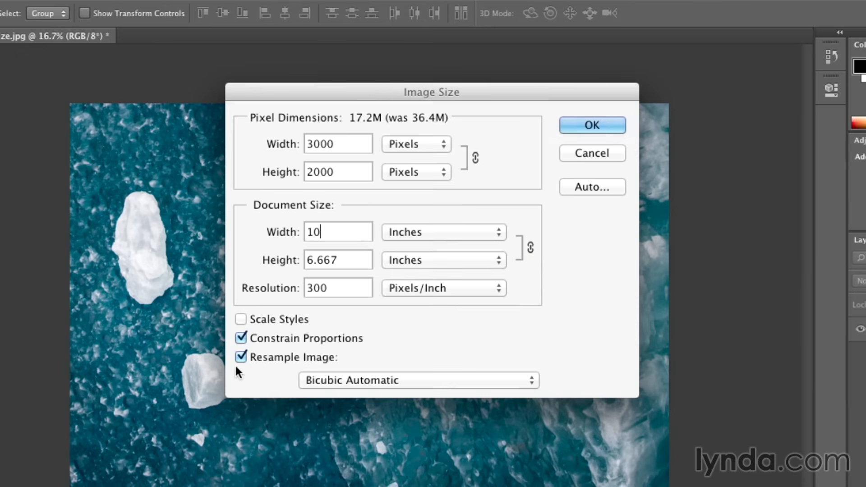
pyautogui.moveTo(313, 369)
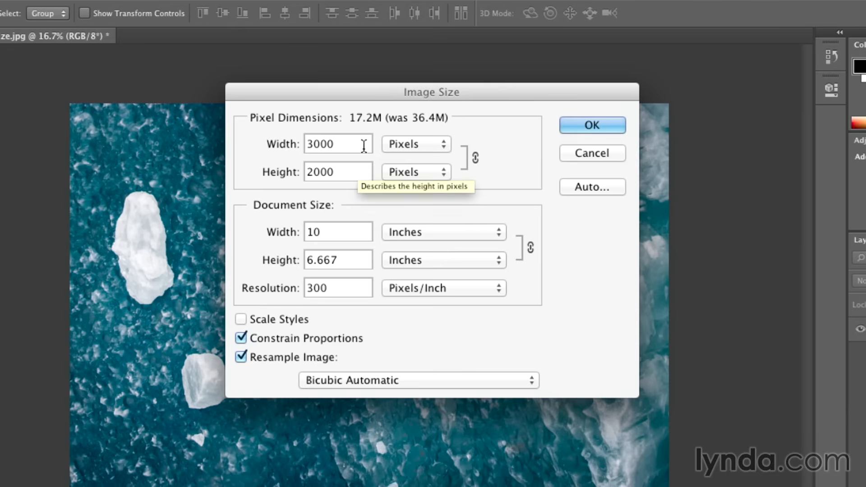
pyautogui.moveTo(405, 130)
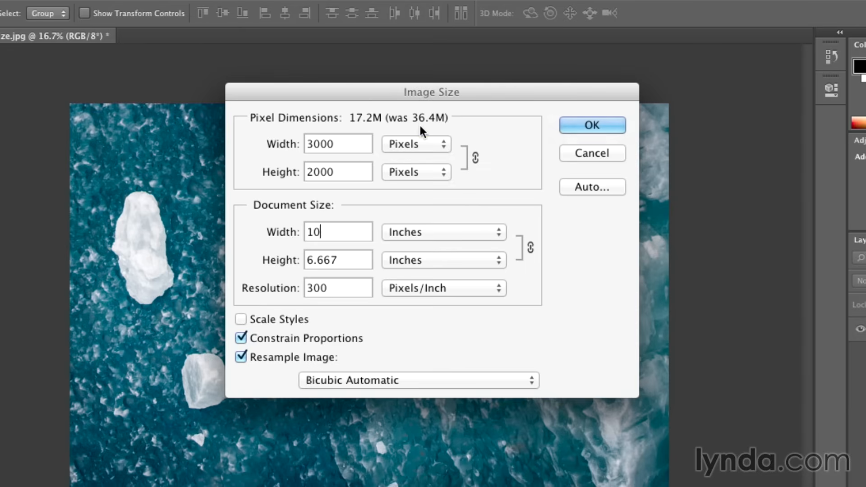
pyautogui.moveTo(359, 132)
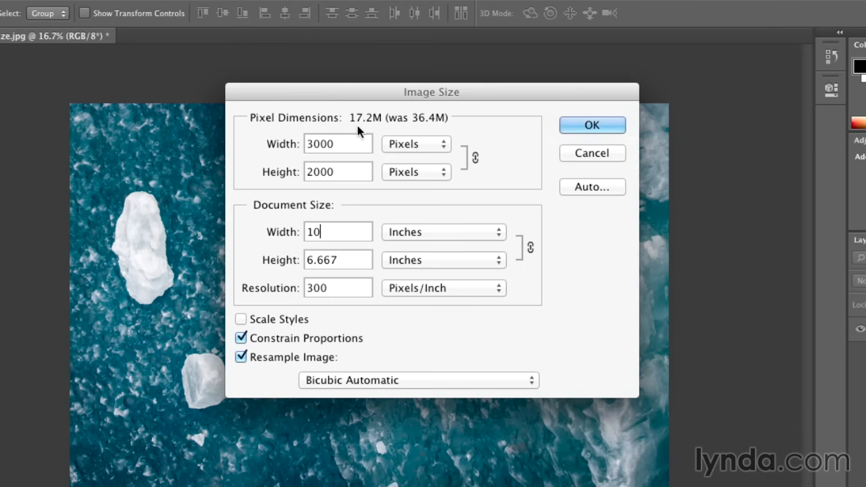
pyautogui.moveTo(341, 144)
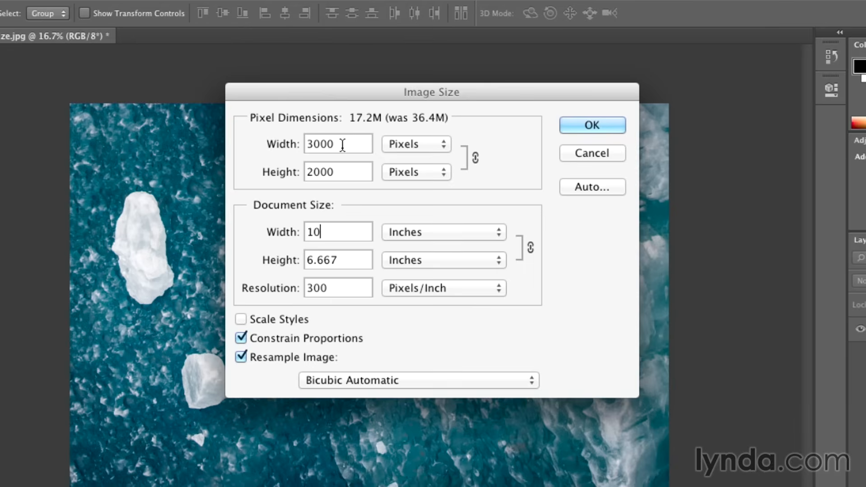
pyautogui.moveTo(344, 171)
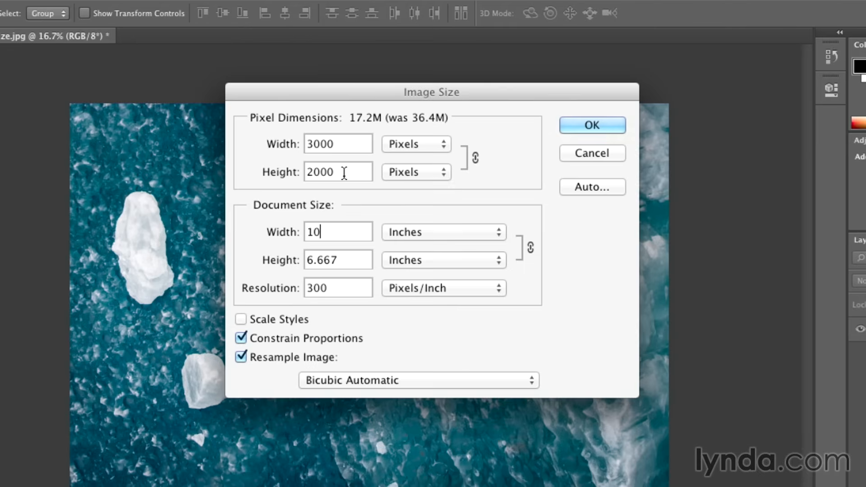
pyautogui.moveTo(266, 371)
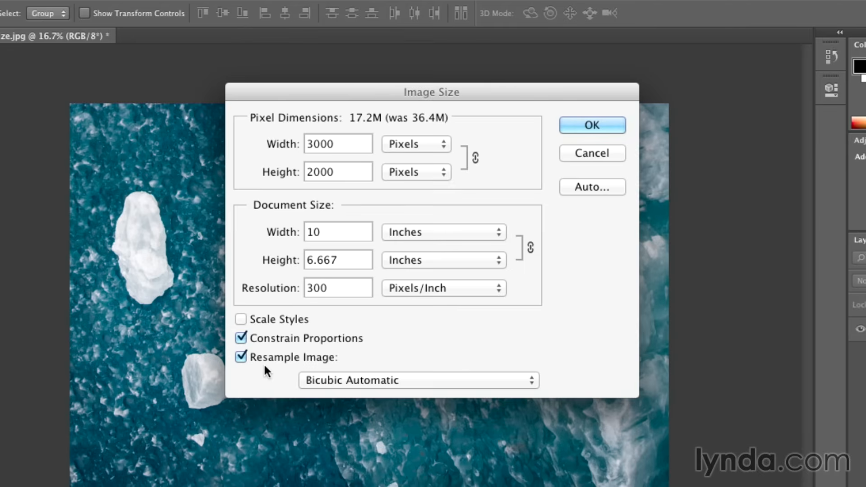
# - Set document width to 20 inches at 300 ppi, resampling to 6000 × 4000 pixels (68.7M)
pyautogui.click(337, 232)
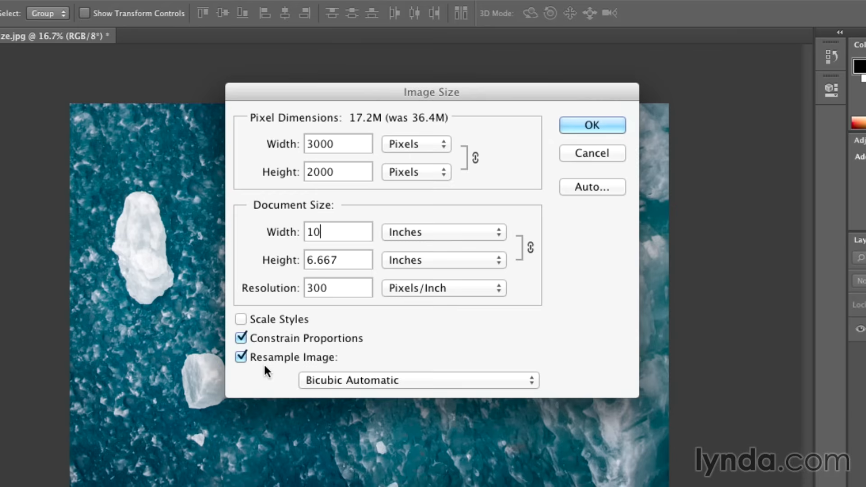
pyautogui.write('1')
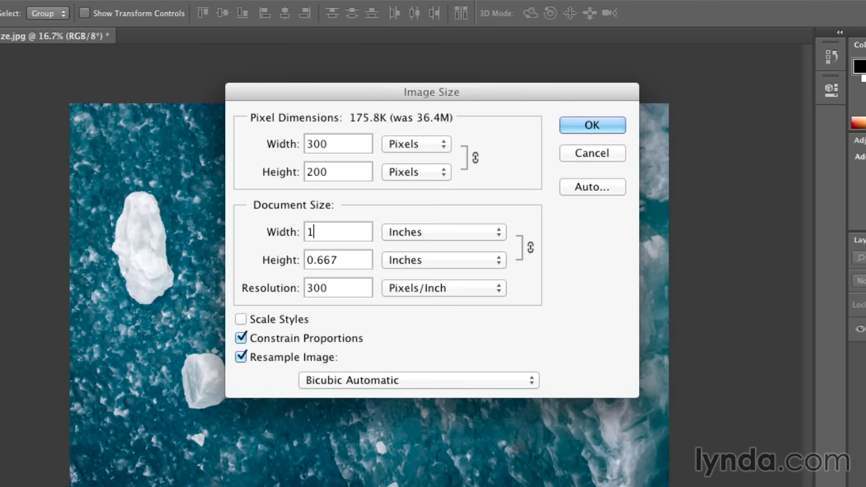
pyautogui.write('20')
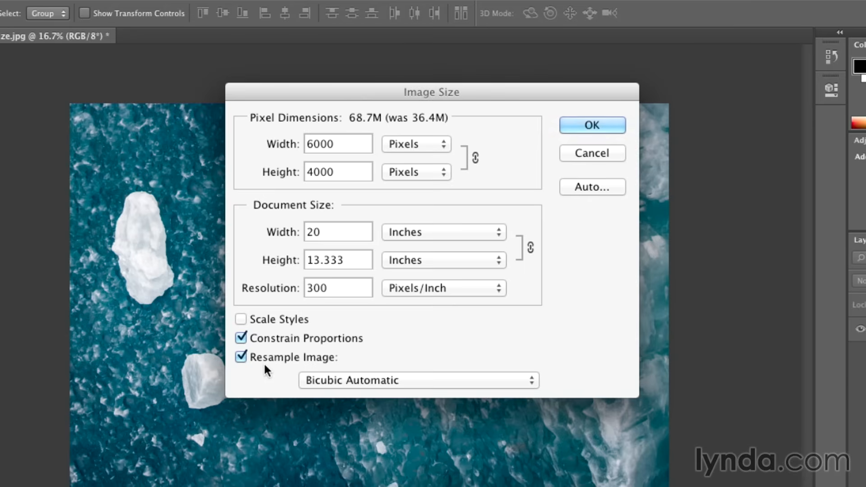
pyautogui.moveTo(425, 137)
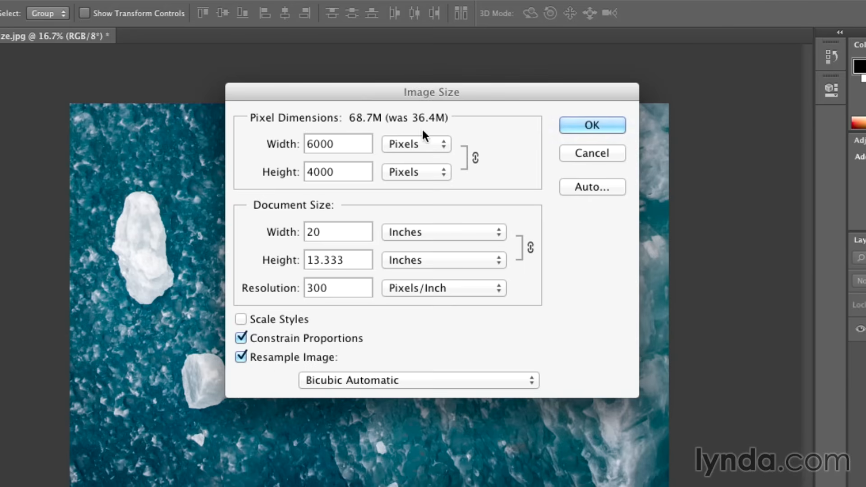
pyautogui.moveTo(379, 133)
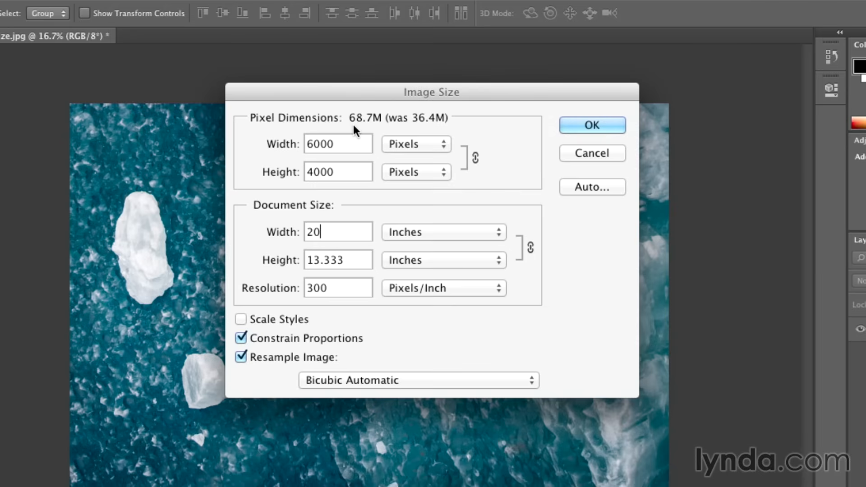
pyautogui.moveTo(362, 131)
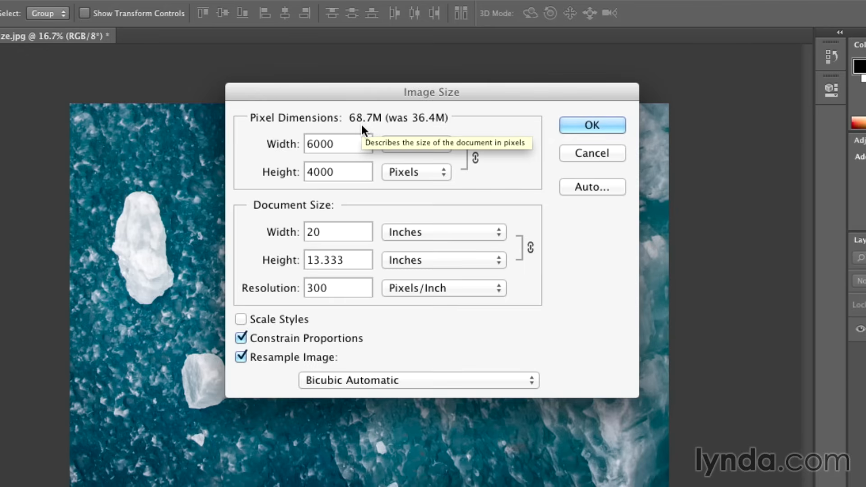
pyautogui.moveTo(255, 238)
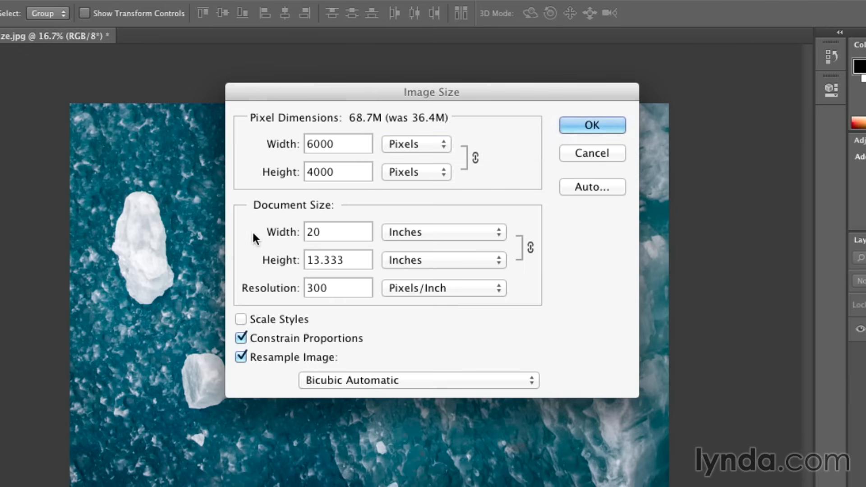
pyautogui.click(337, 231)
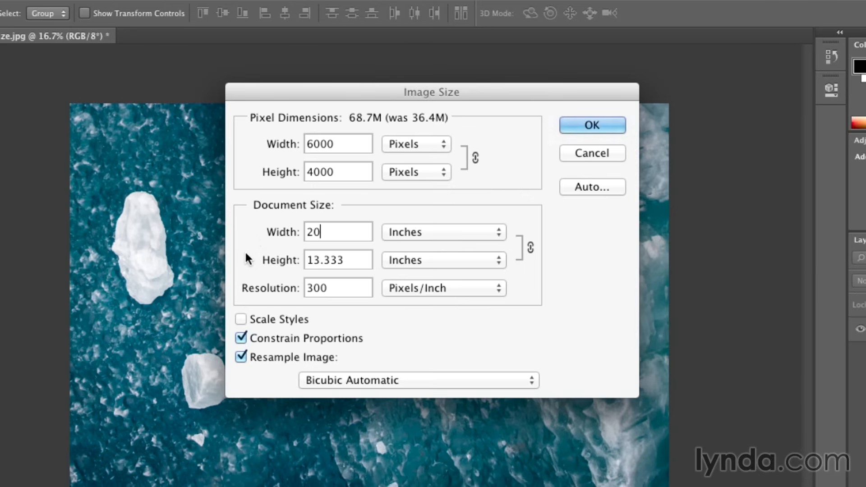
pyautogui.moveTo(238, 289)
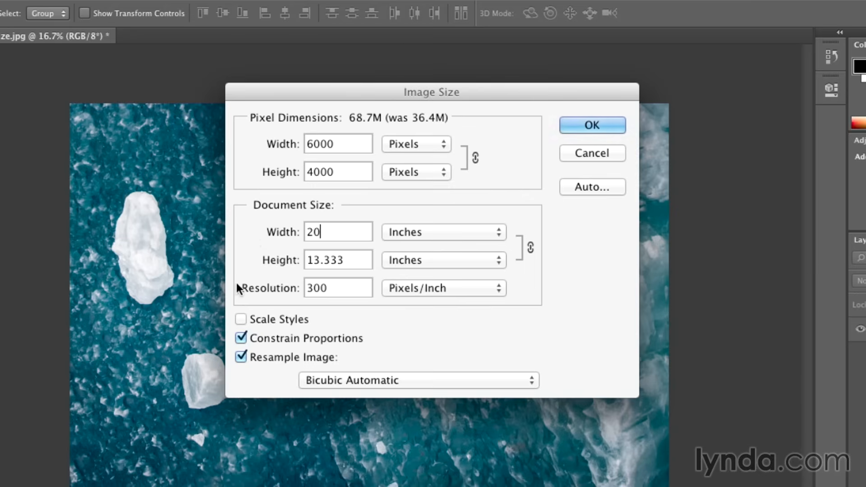
pyautogui.moveTo(289, 303)
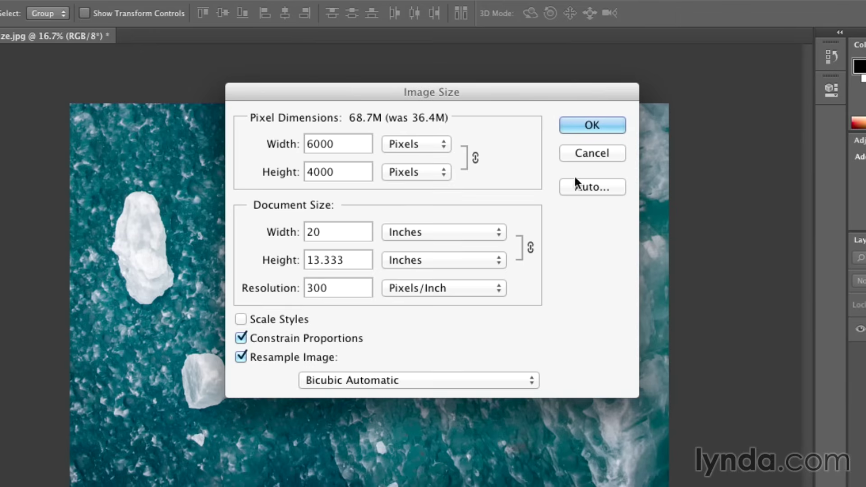
# - Apply the 20-inch resize, then undo it via Edit > Undo Image Size
pyautogui.click(592, 125)
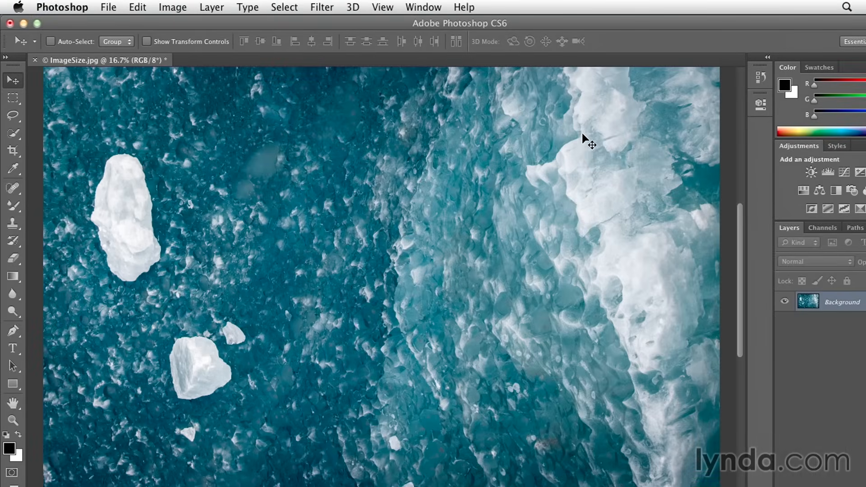
pyautogui.moveTo(584, 144)
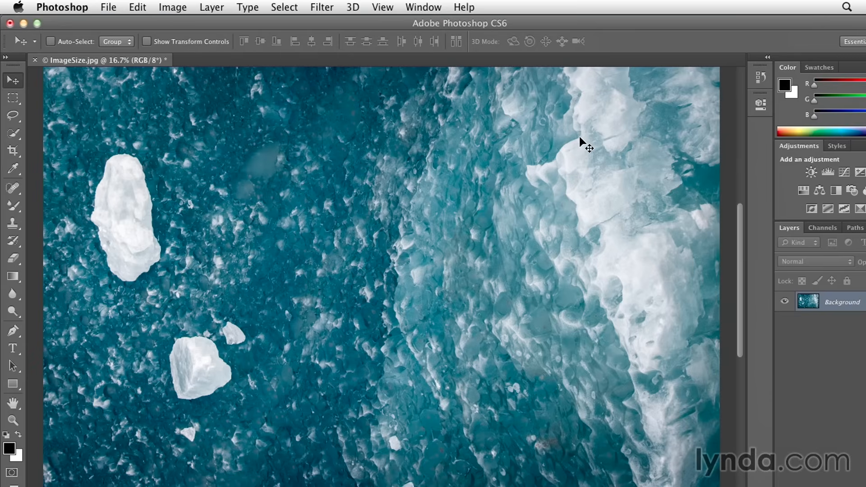
pyautogui.click(137, 7)
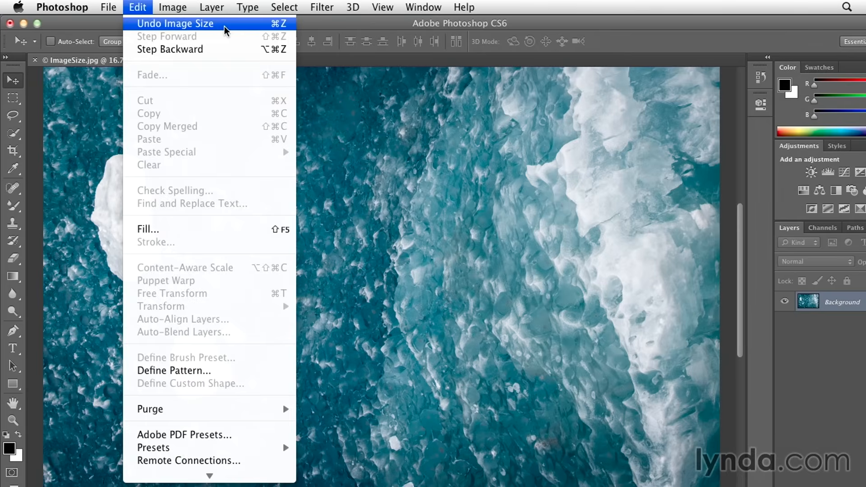
pyautogui.click(176, 24)
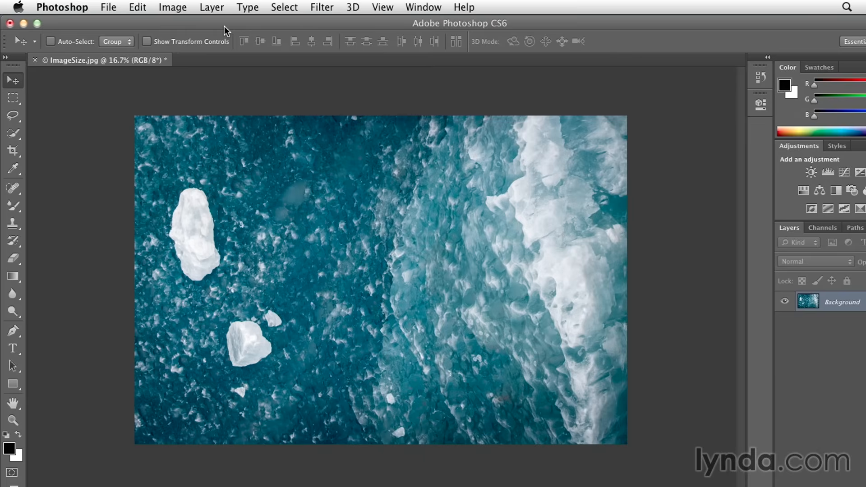
pyautogui.click(173, 7)
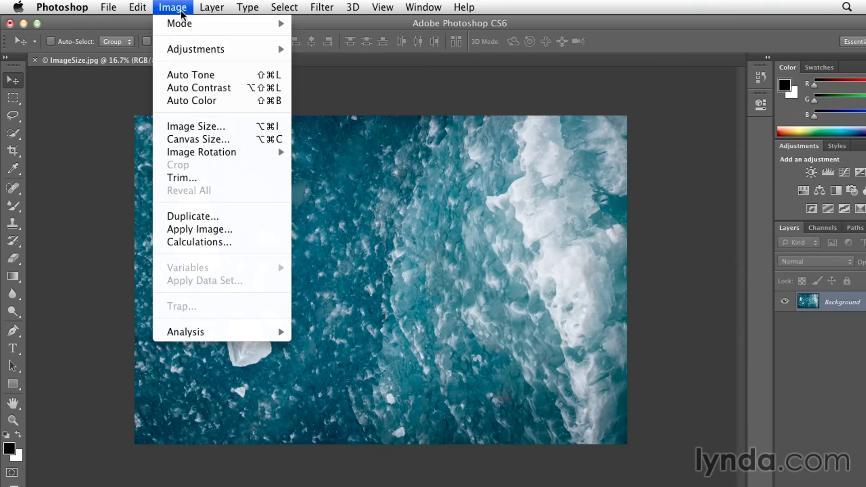
# - Resample the photo to 6 × 4 inches at 300 ppi, 1800 × 1200 pixels, and apply it
pyautogui.click(195, 126)
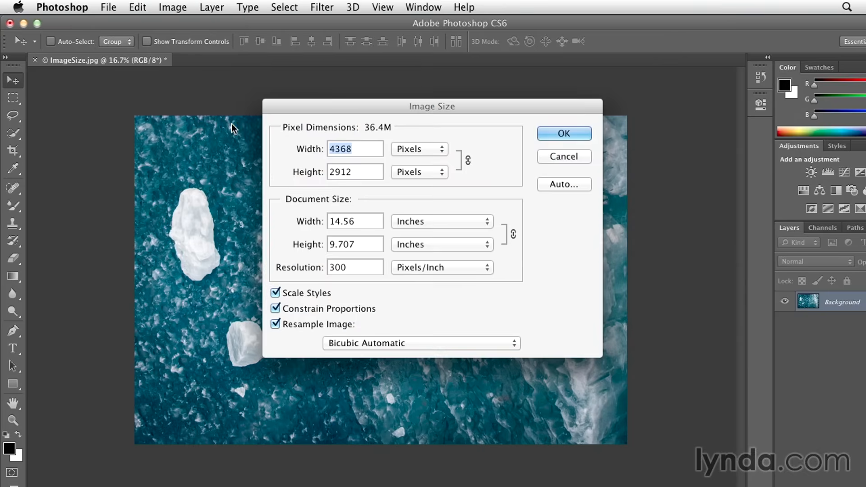
pyautogui.click(355, 221)
pyautogui.write('6')
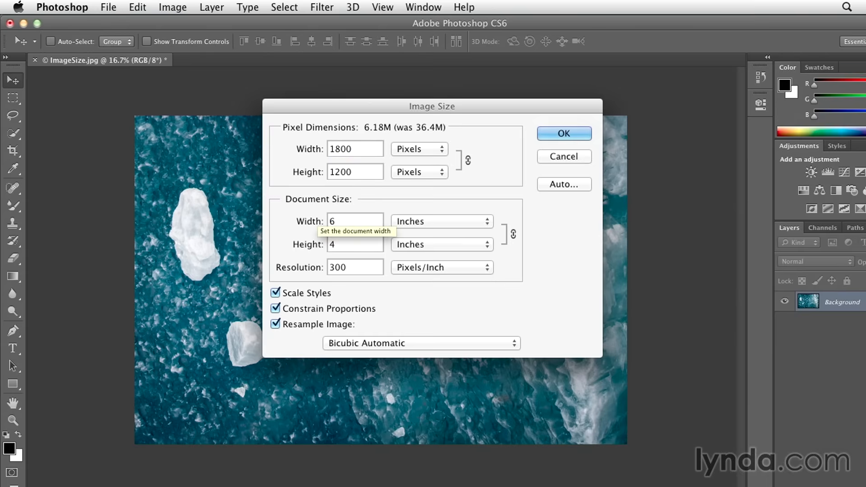
pyautogui.moveTo(366, 281)
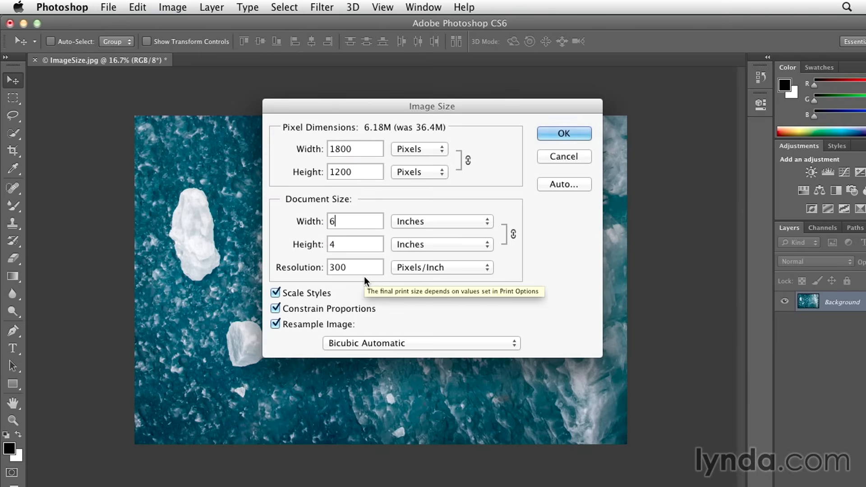
pyautogui.moveTo(301, 332)
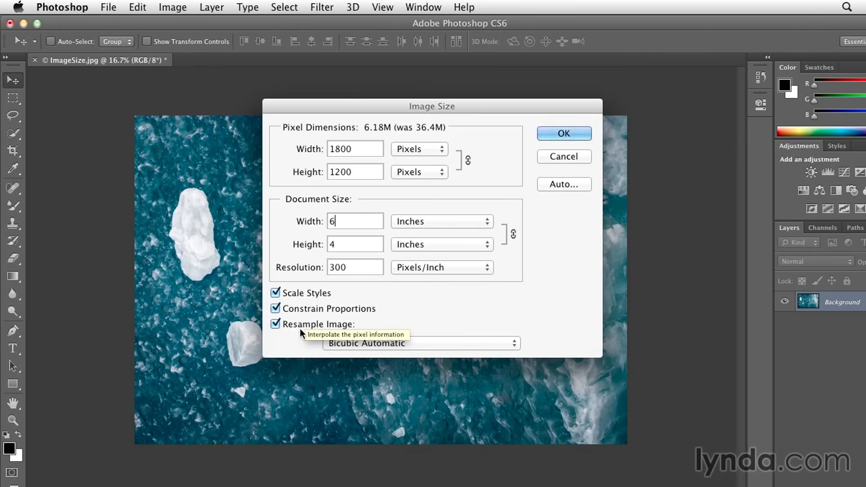
pyautogui.moveTo(422, 190)
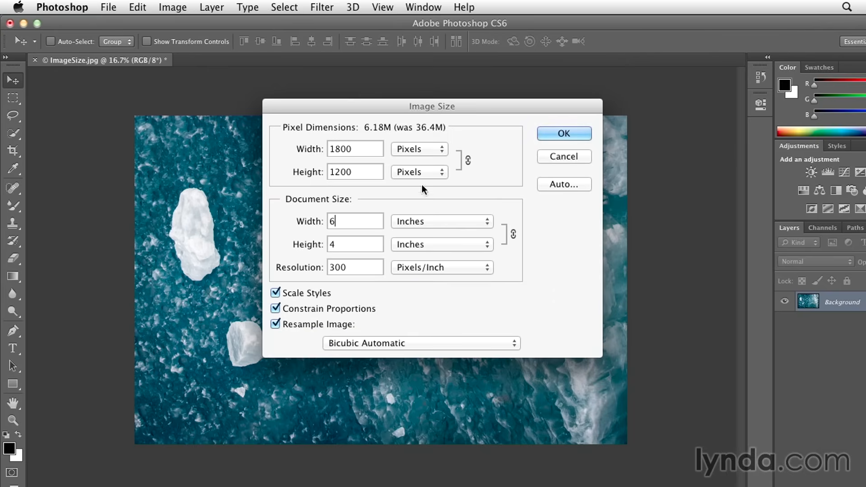
pyautogui.moveTo(425, 140)
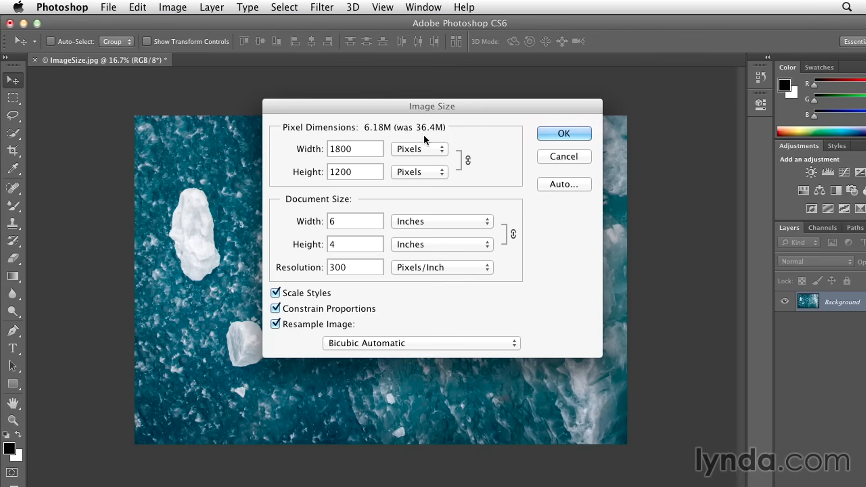
pyautogui.moveTo(362, 137)
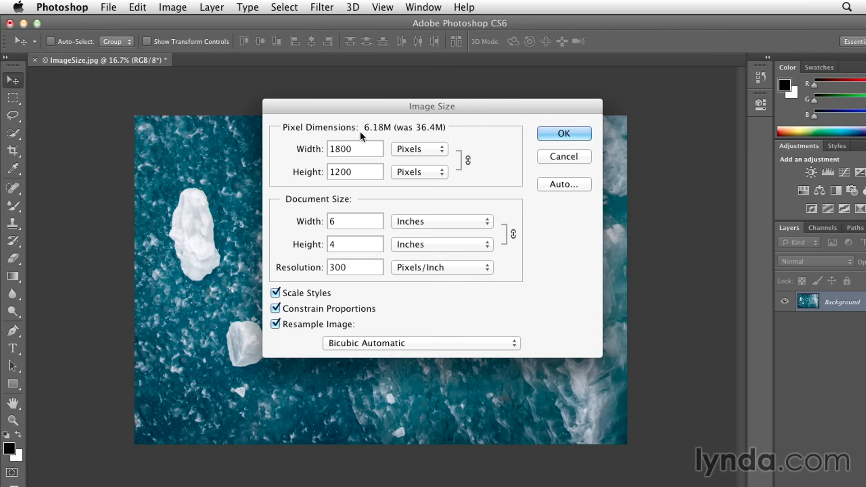
pyautogui.click(355, 222)
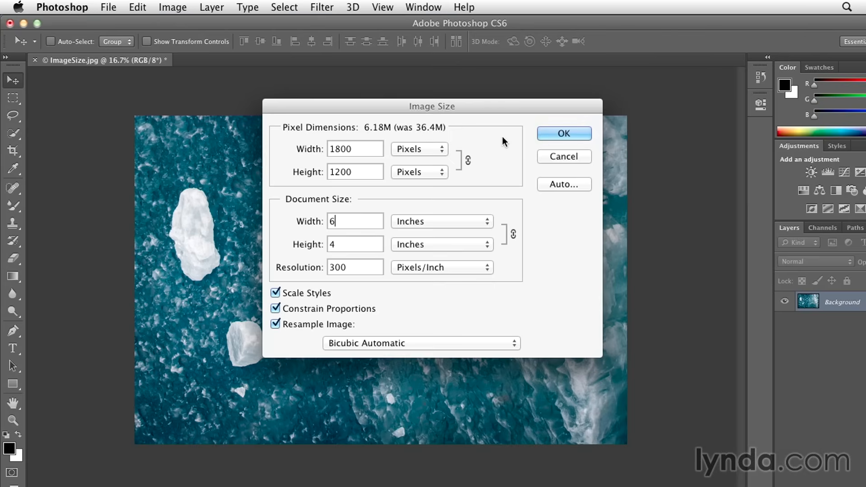
pyautogui.click(564, 134)
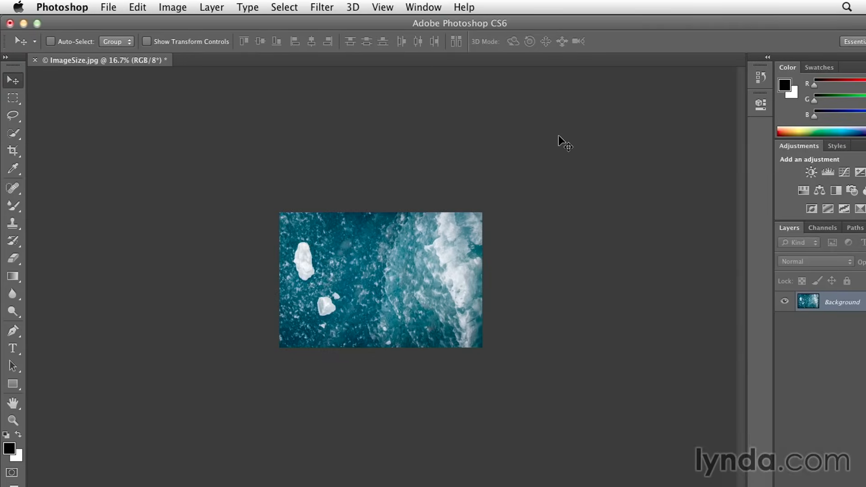